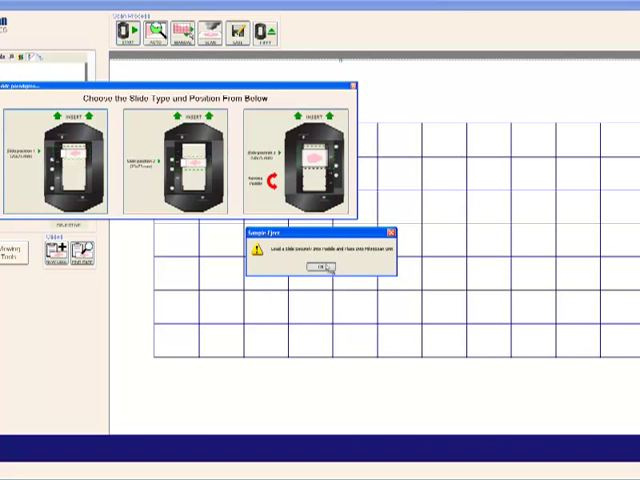
Confirm the slide type prompt with OK so the scan starts and the progress dialog appears.
left_click(320, 268)
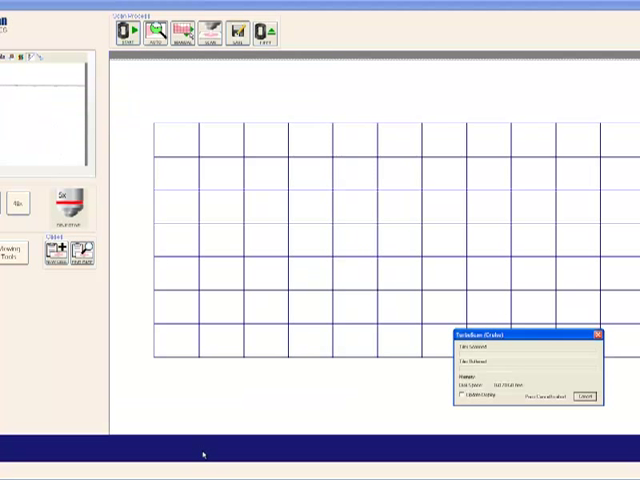